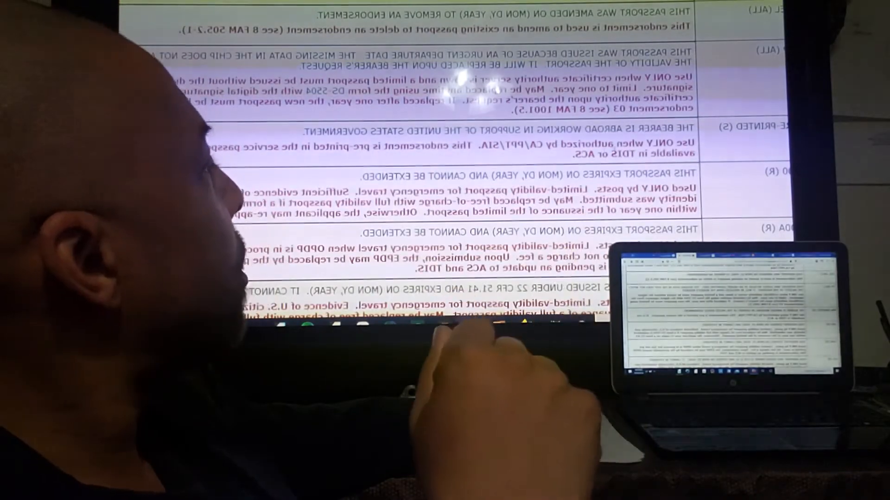
{"action": "scroll", "scroll_direction": "down", "scroll_amount": 3}
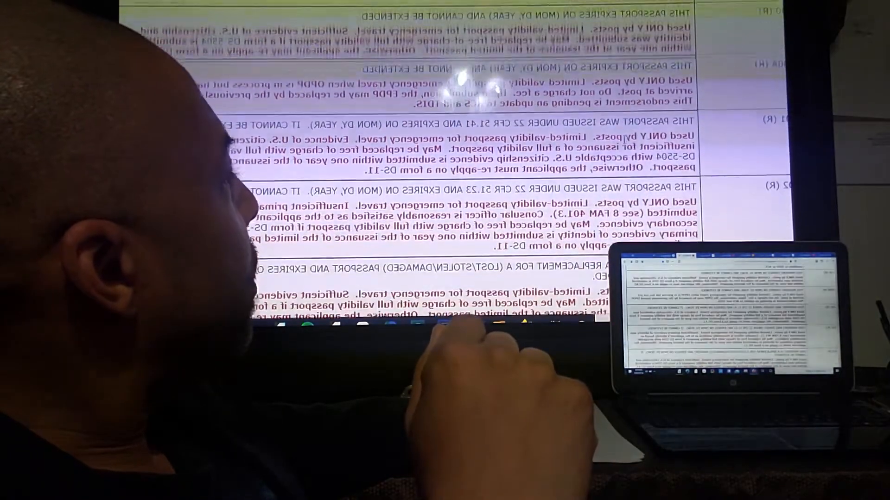
{"action": "scroll", "scroll_direction": "down", "scroll_amount": 3}
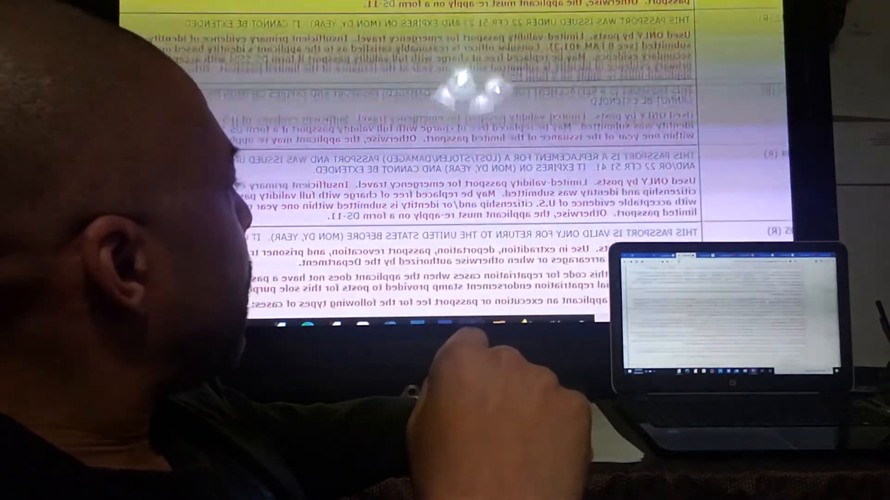
{"action": "scroll", "scroll_direction": "down", "scroll_amount": 3}
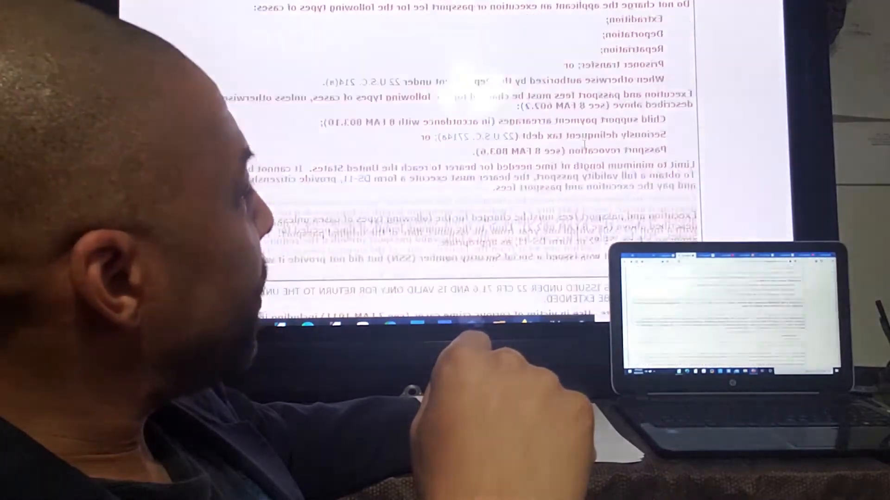
{"action": "scroll", "scroll_direction": "down", "scroll_amount": 3}
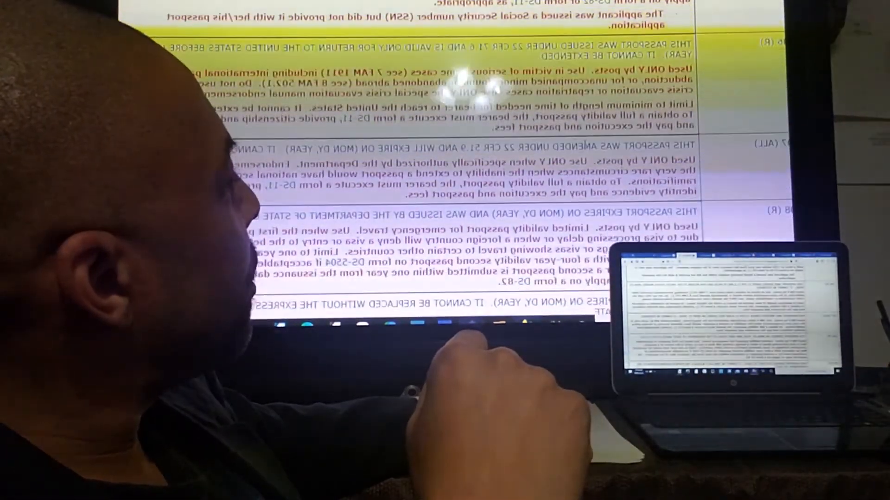